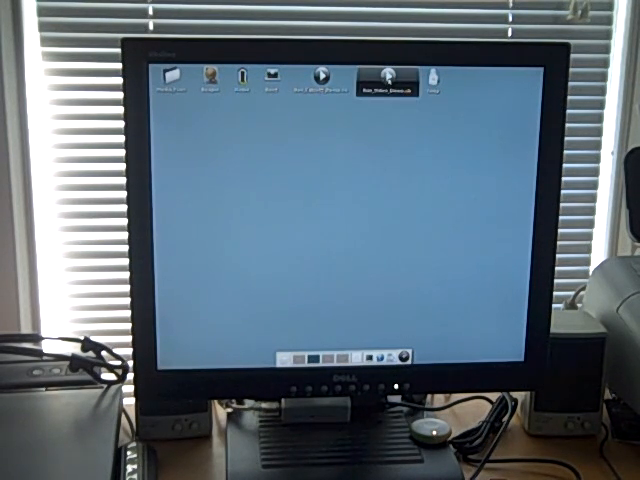
# Launch the video file from its desktop icon, opening an empty player window
pyautogui.doubleClick(384, 84)
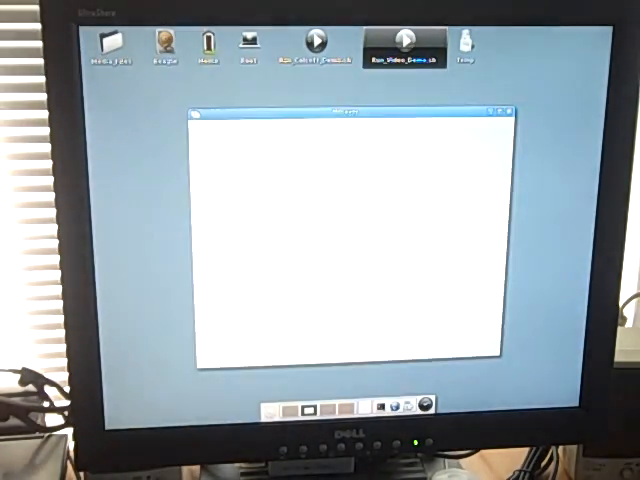
# Start playback so the dark sci-fi scene plays in the media player window
pyautogui.click(404, 44)
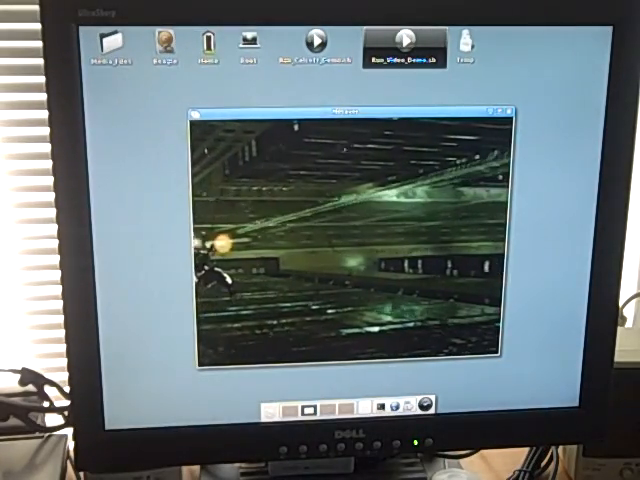